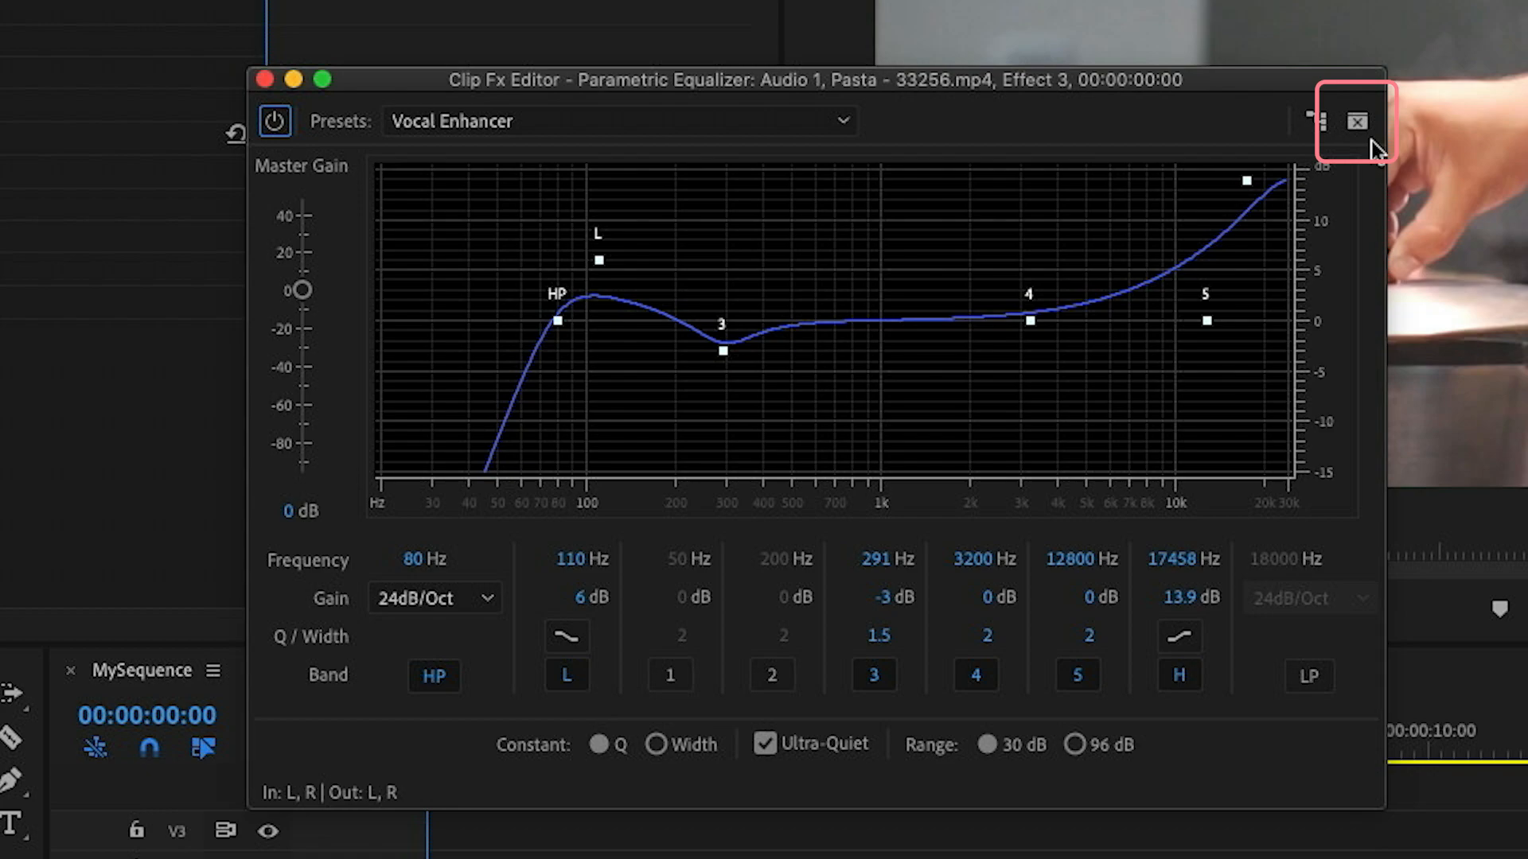
# Close the Parametric Equalizer clip effect editor on the Pasta clip
pyautogui.click(1358, 121)
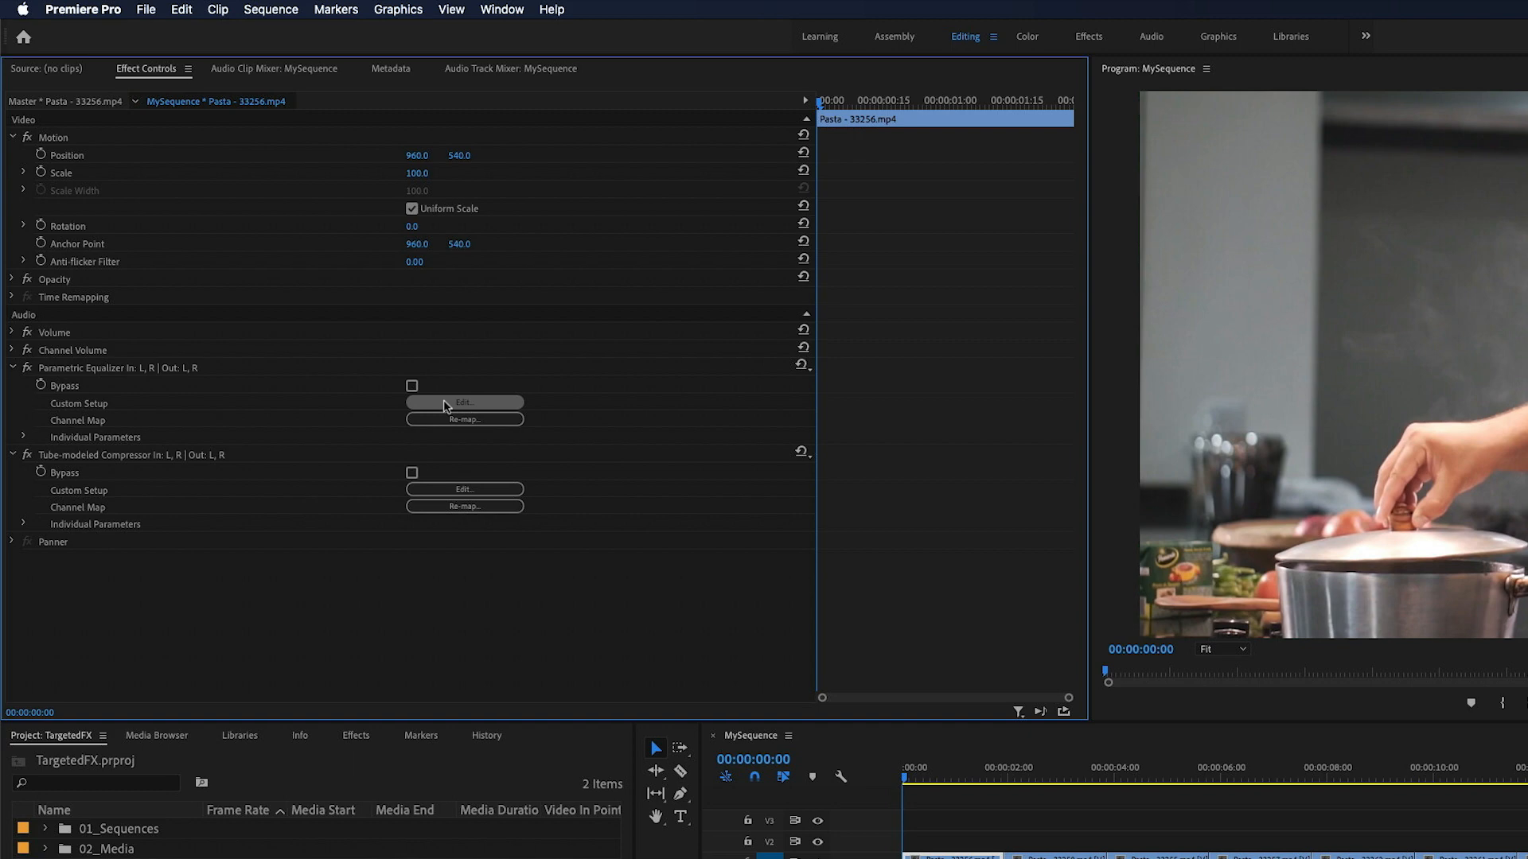
# Bring up the Parametric Equalizer editor, then the Tube-modeled Compressor editor for the Pasta clip
pyautogui.click(463, 403)
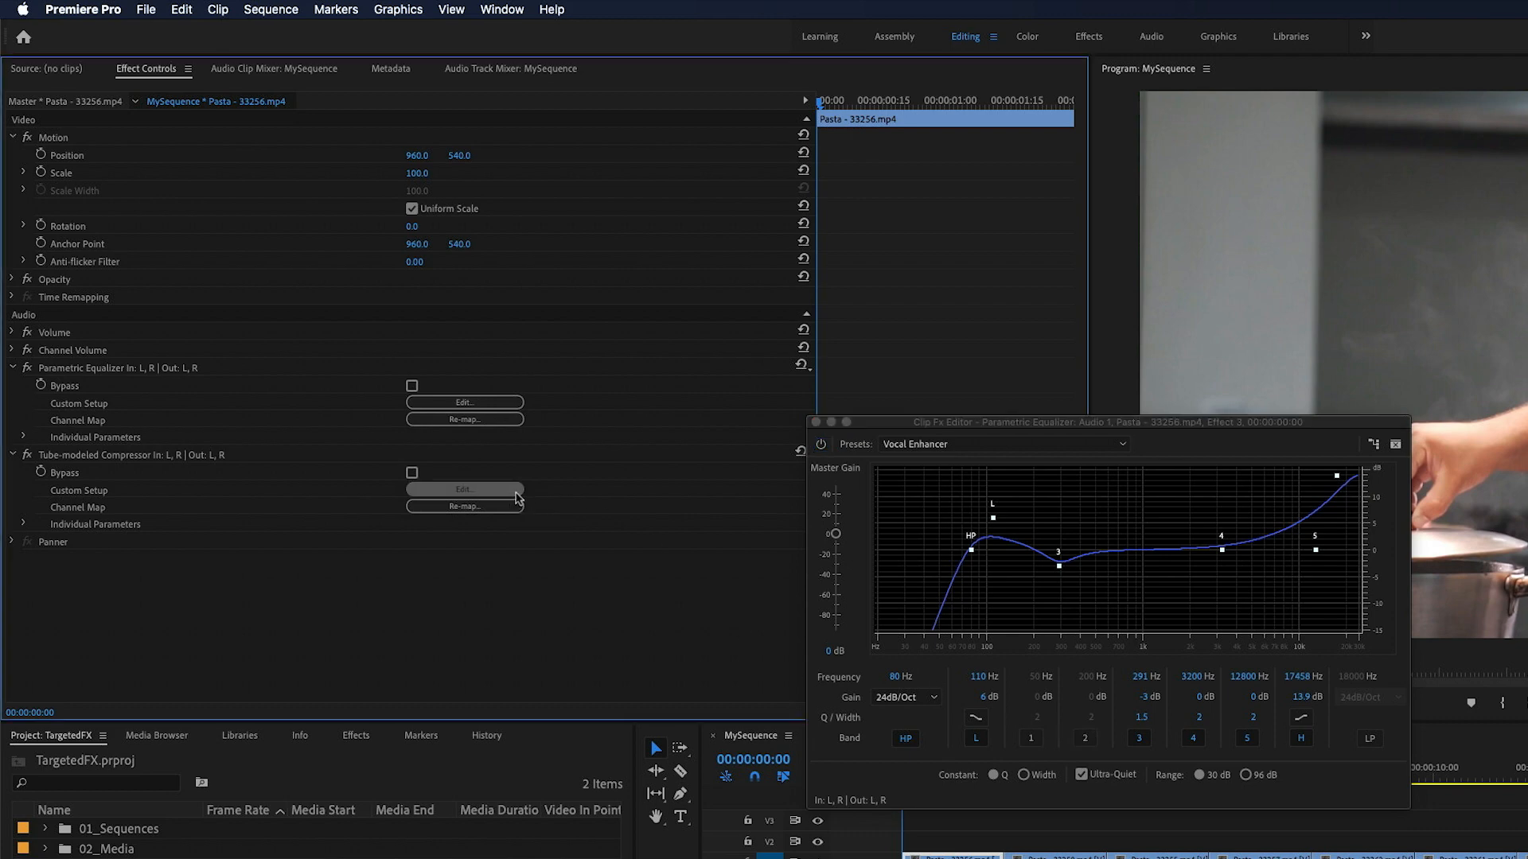
pyautogui.click(463, 489)
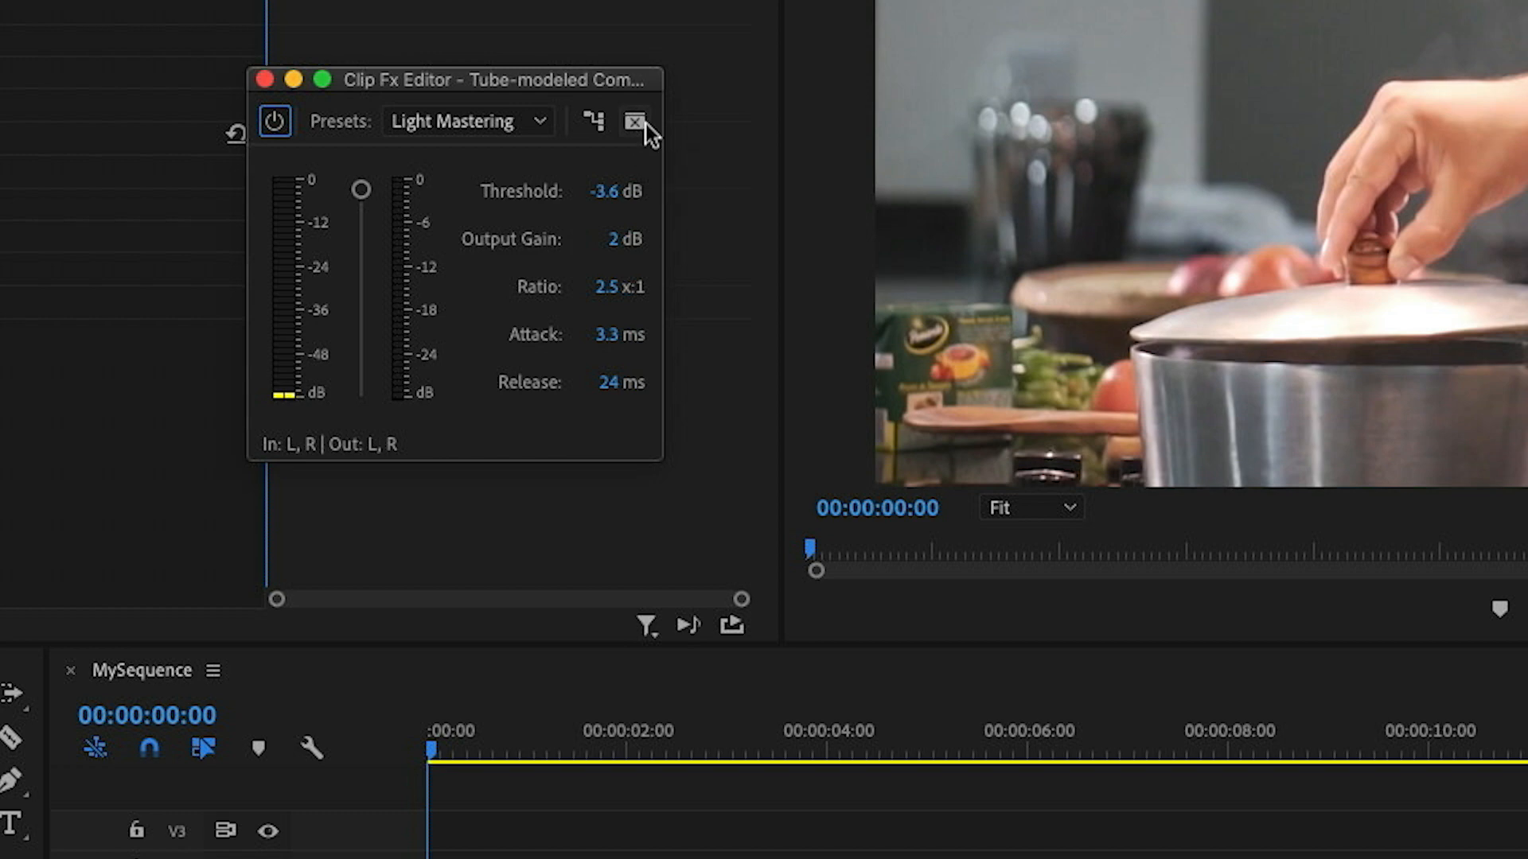
# Close the Tube-modeled Compressor clip effect editor
pyautogui.click(637, 121)
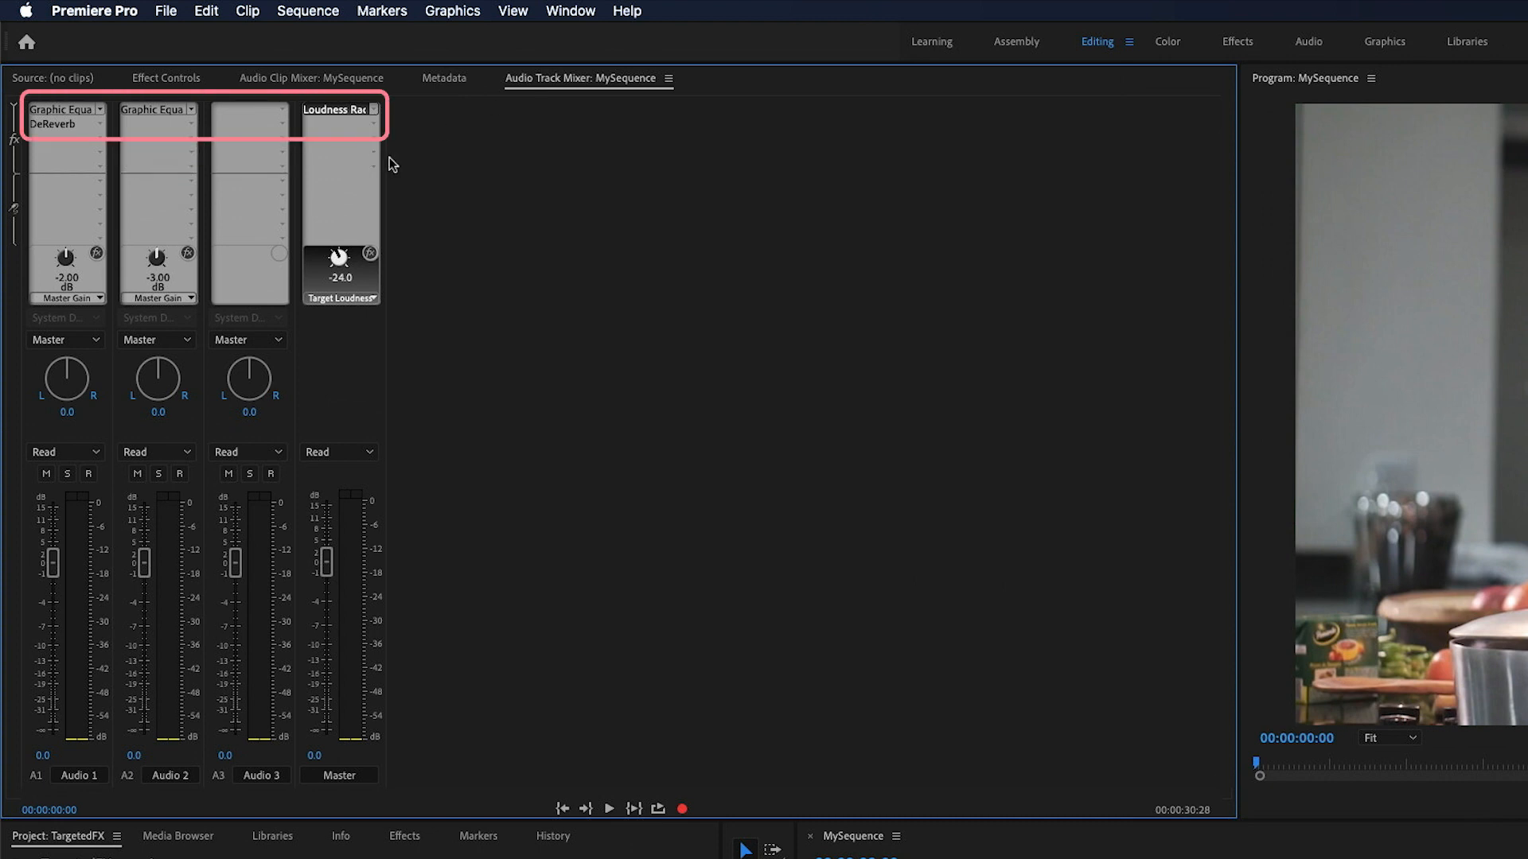
pyautogui.moveTo(396, 164)
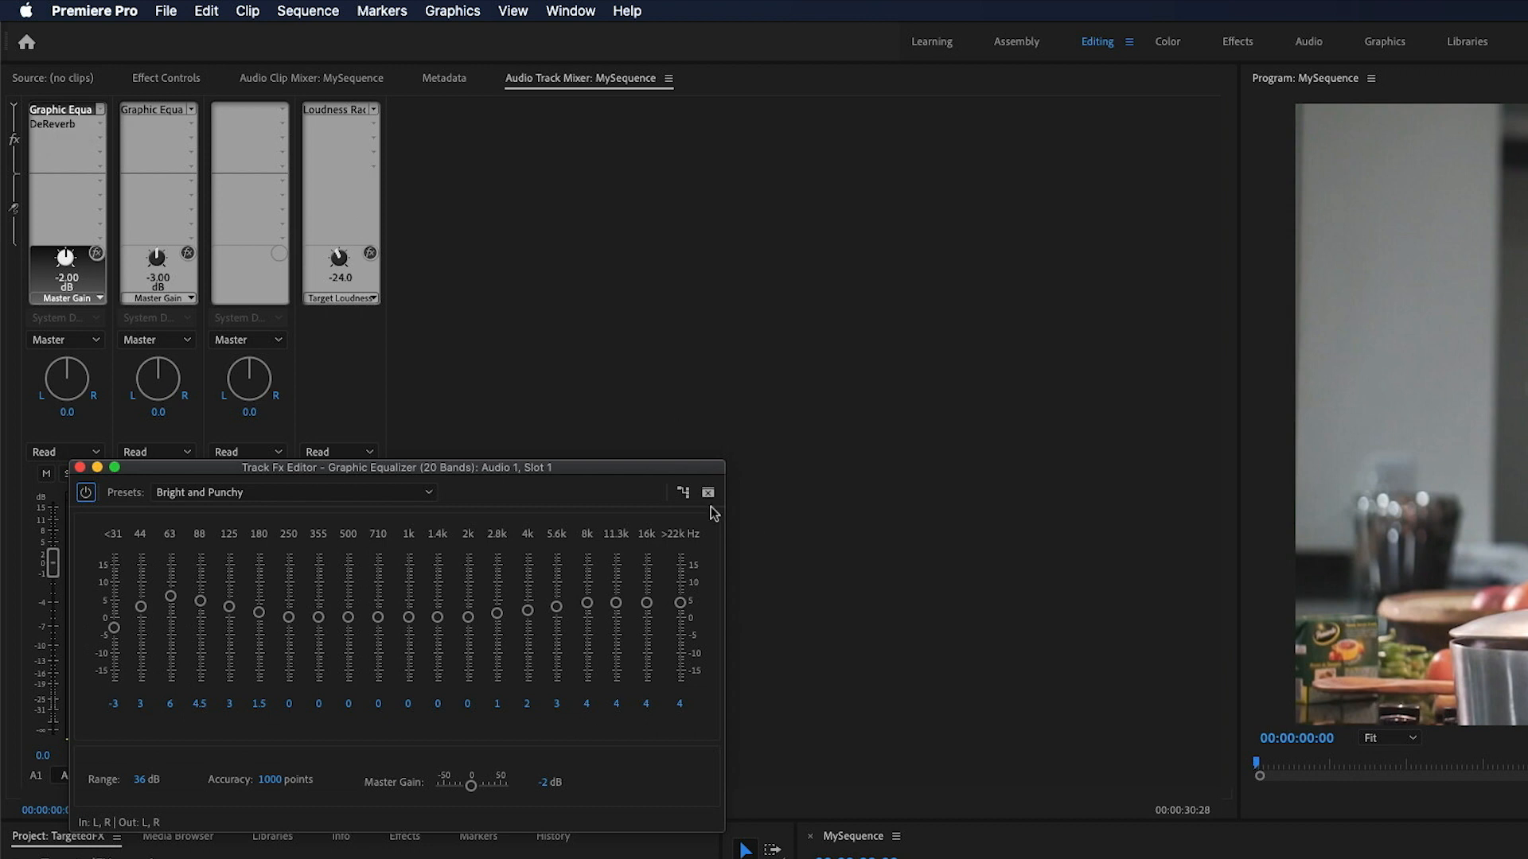
# Target the Audio 1 equalizer editor so it stays open and place the Audio 2 equalizer editor beside it
pyautogui.click(706, 492)
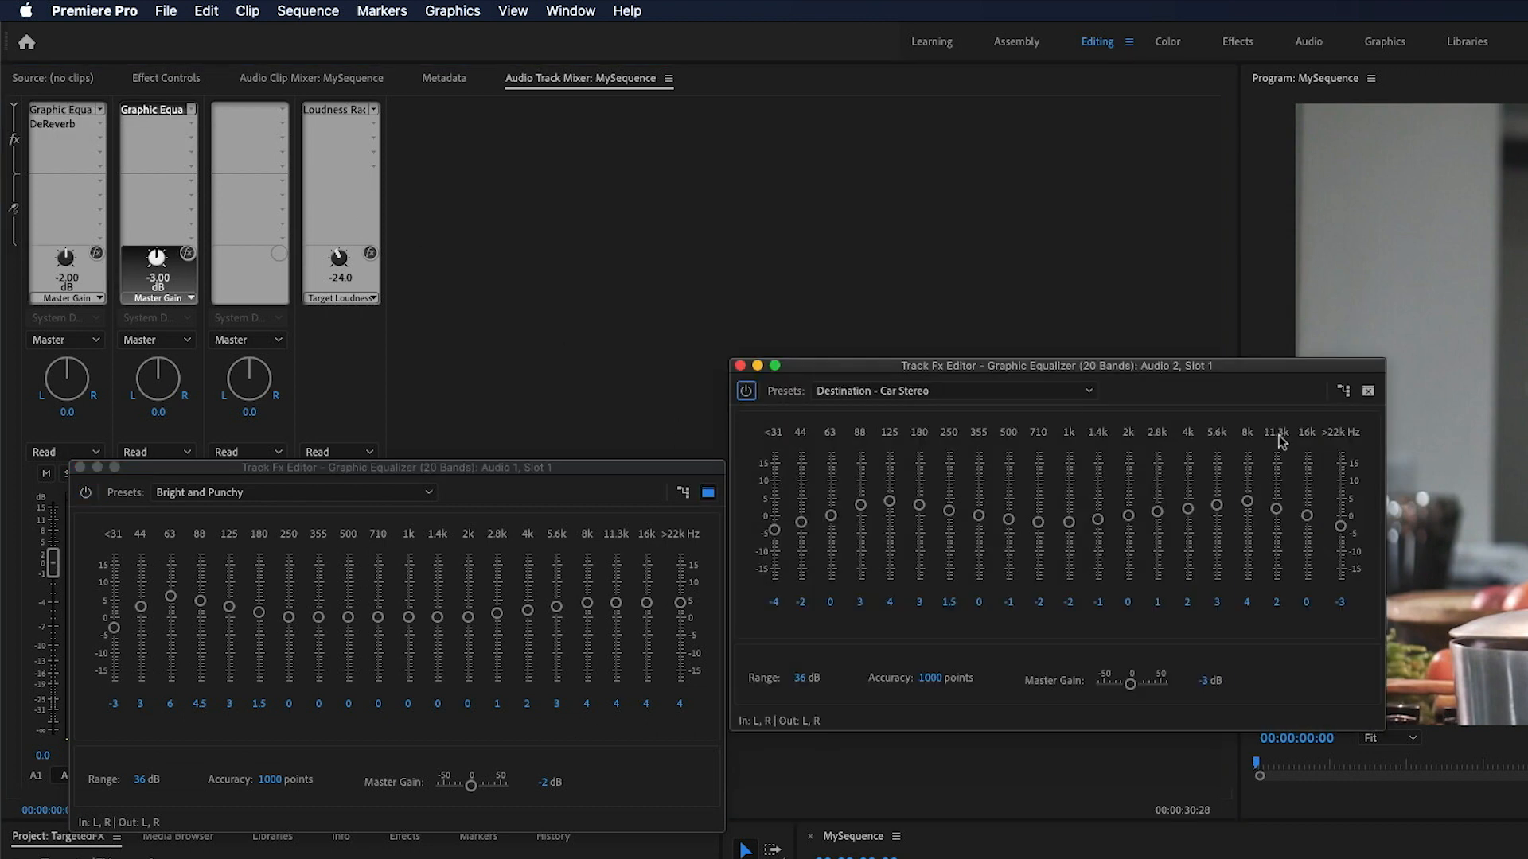
pyautogui.moveTo(1060, 366); pyautogui.dragTo(1136, 373)
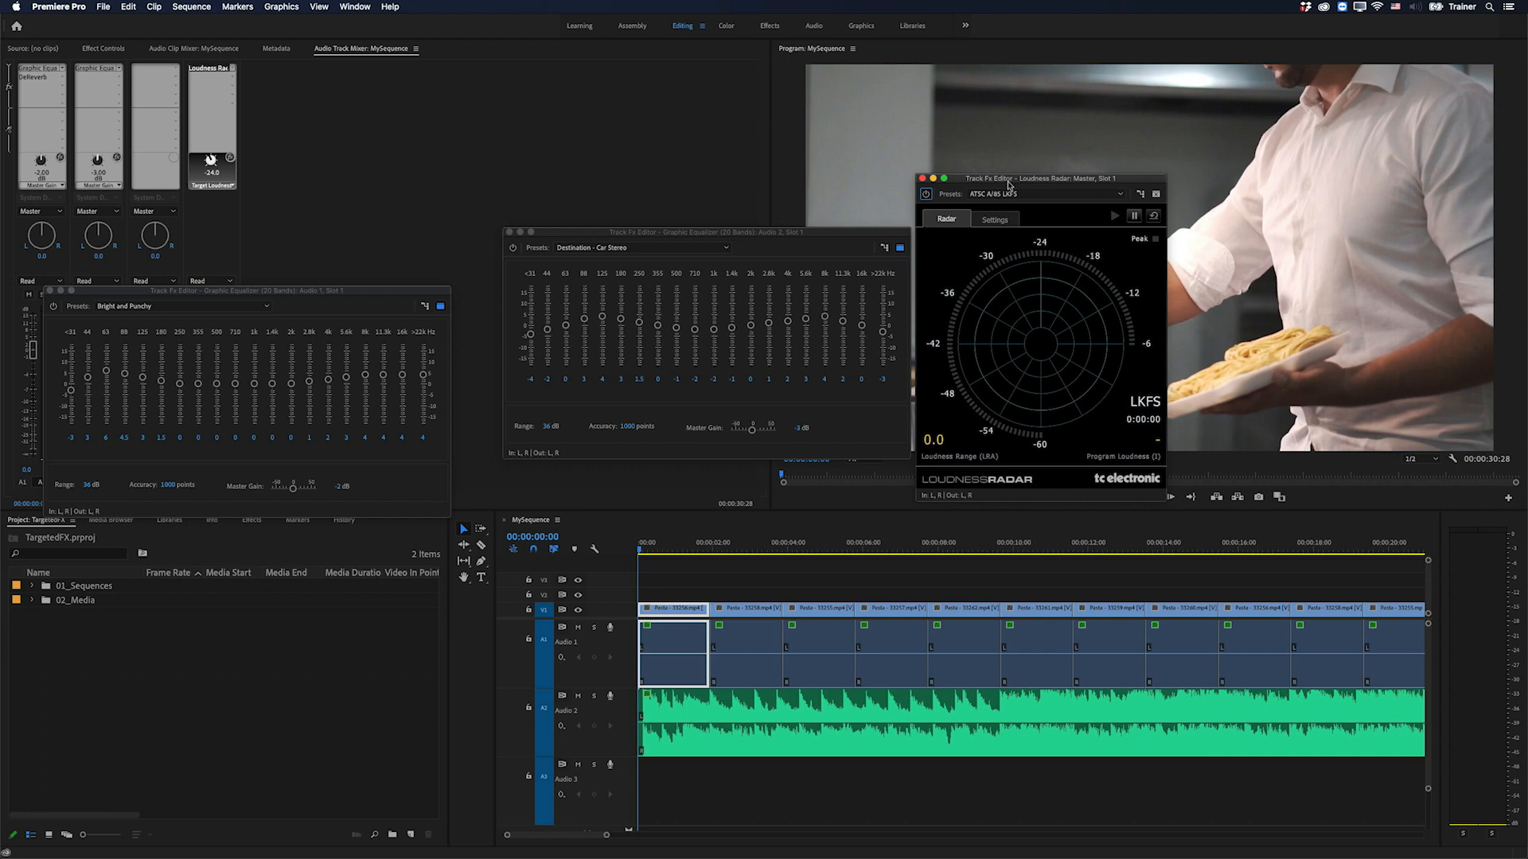
# Move the Master Loudness Radar editor right so both graphic equalizer editors stay visible
pyautogui.moveTo(1009, 177); pyautogui.dragTo(1060, 194)
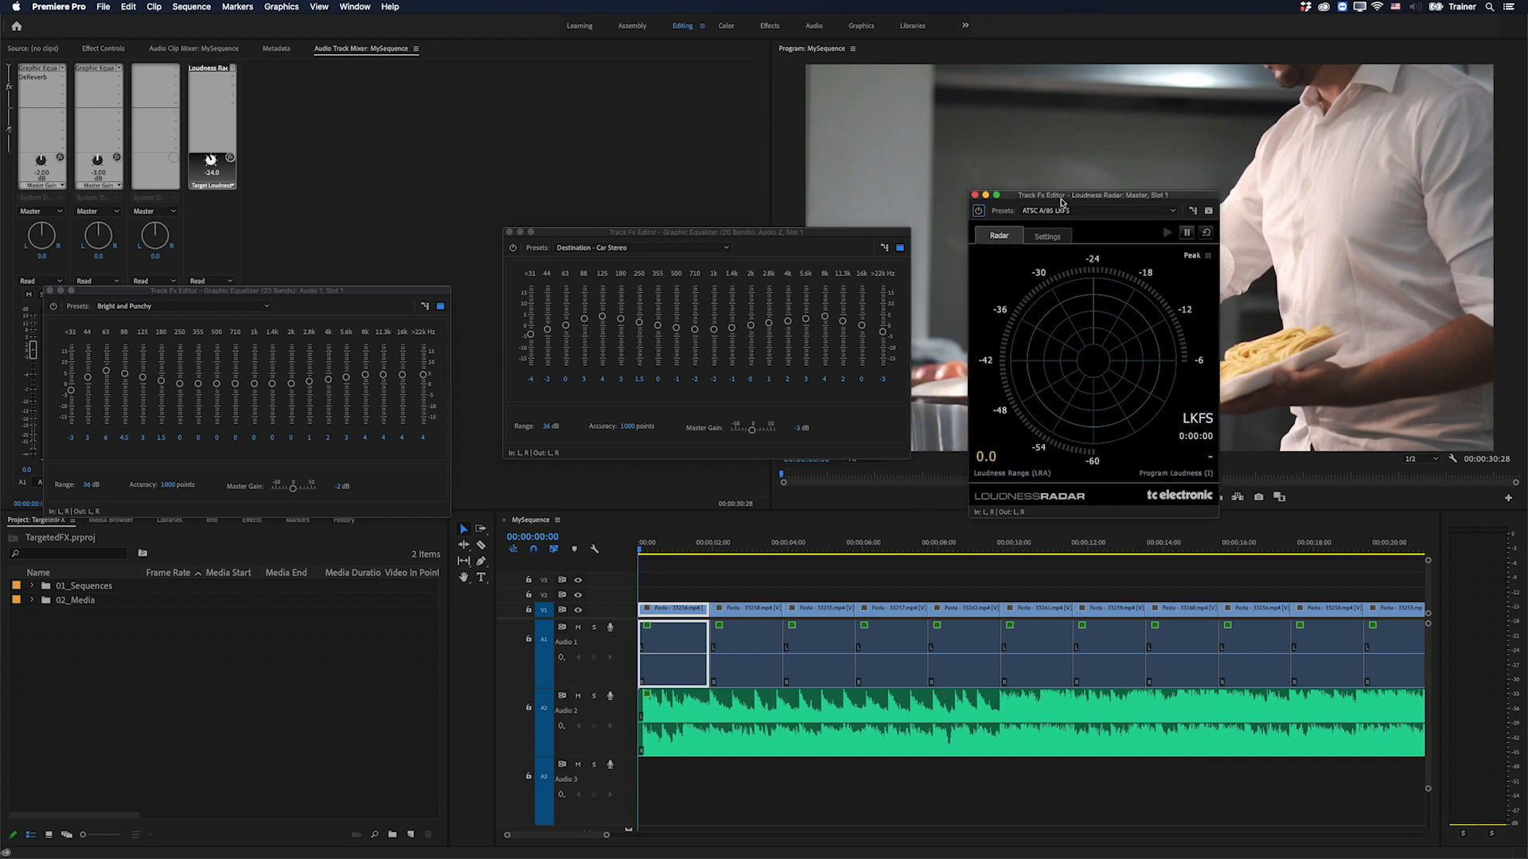
pyautogui.moveTo(1117, 369)
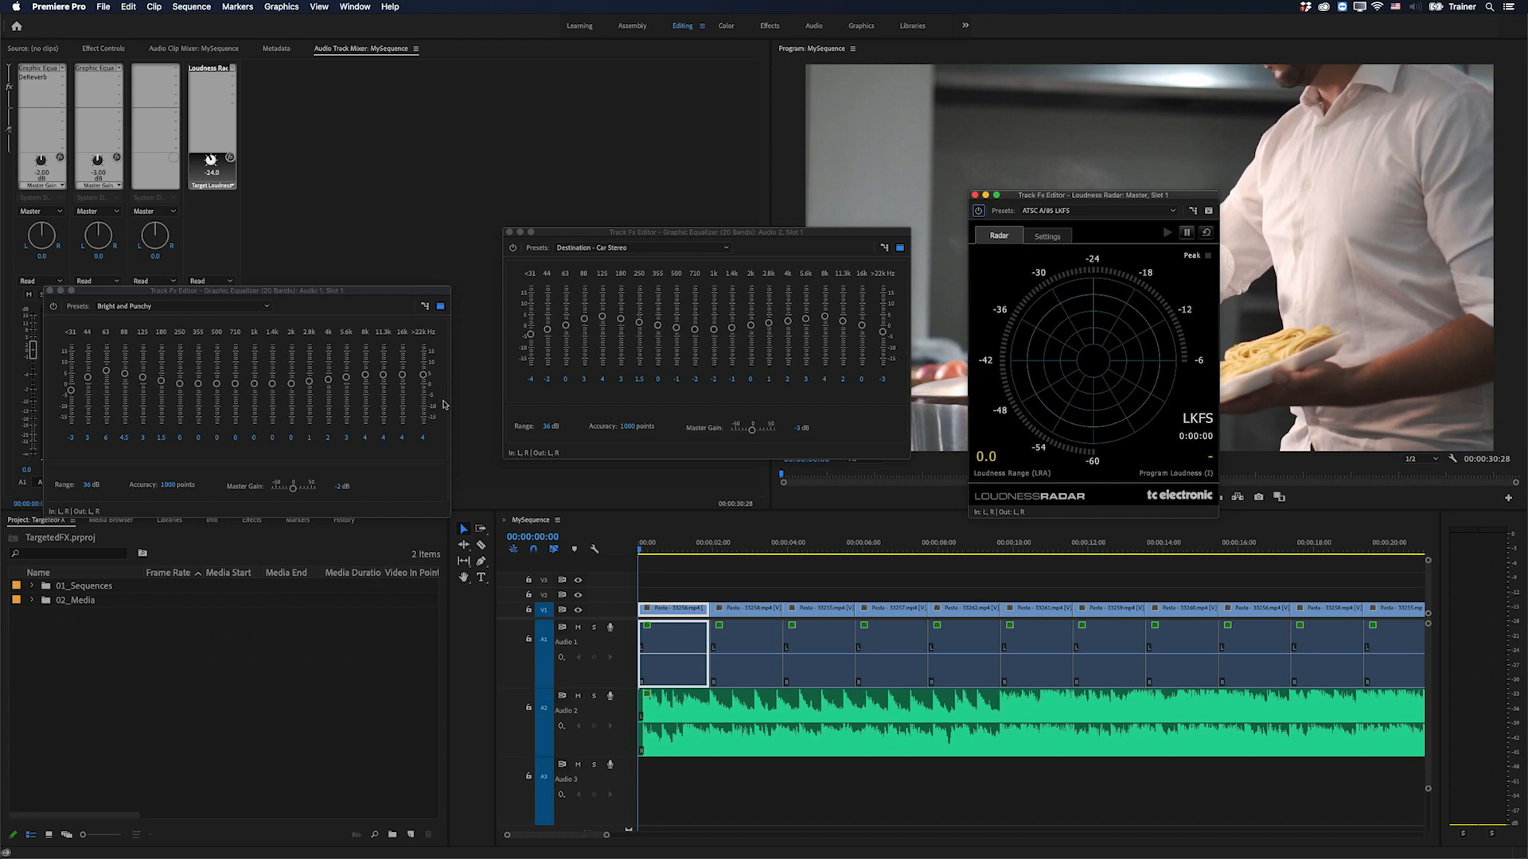
pyautogui.moveTo(780, 383)
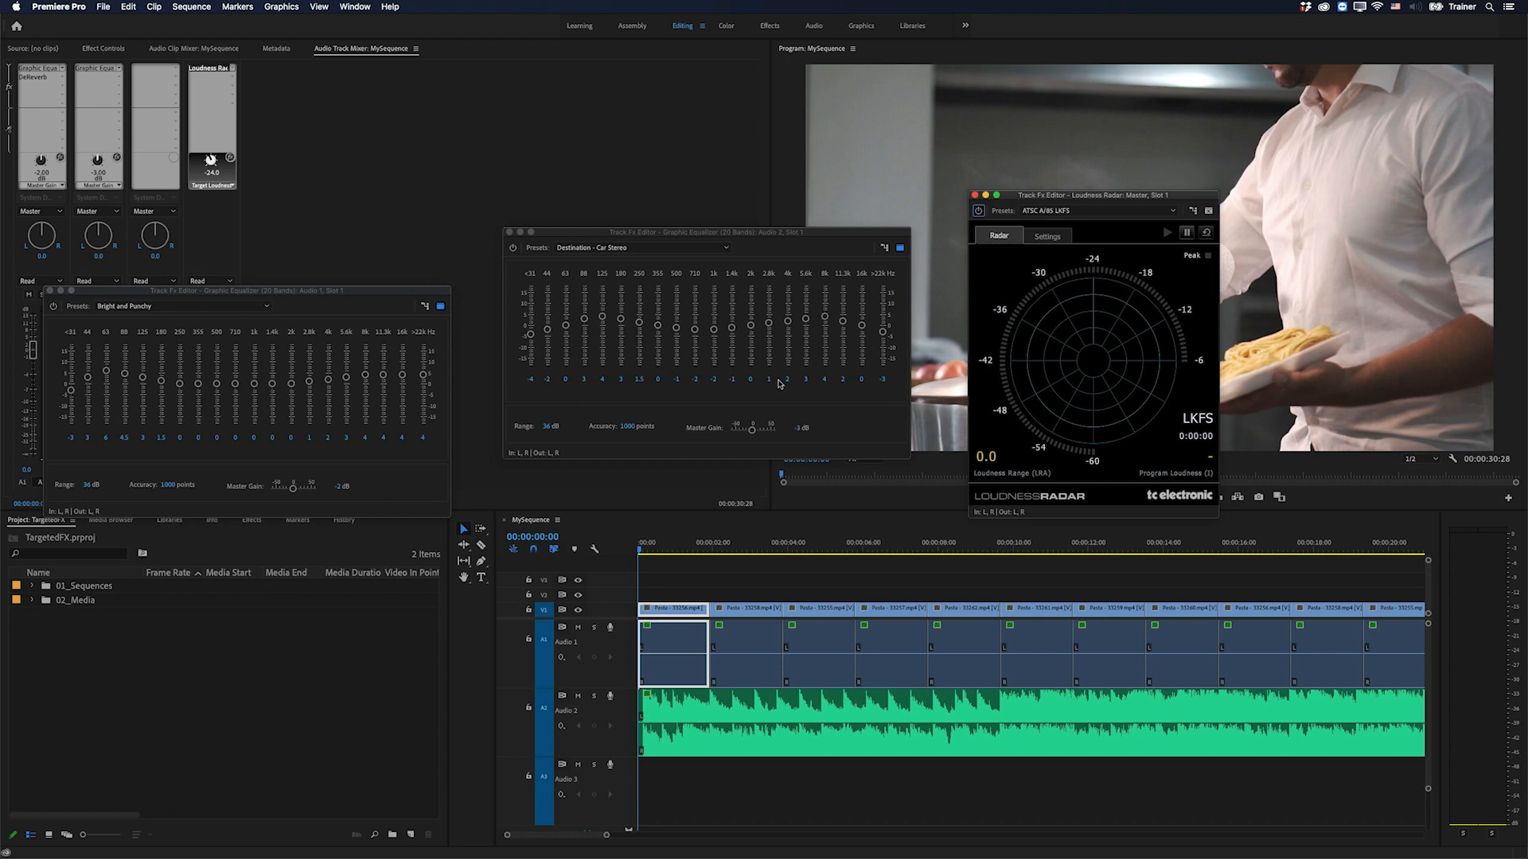